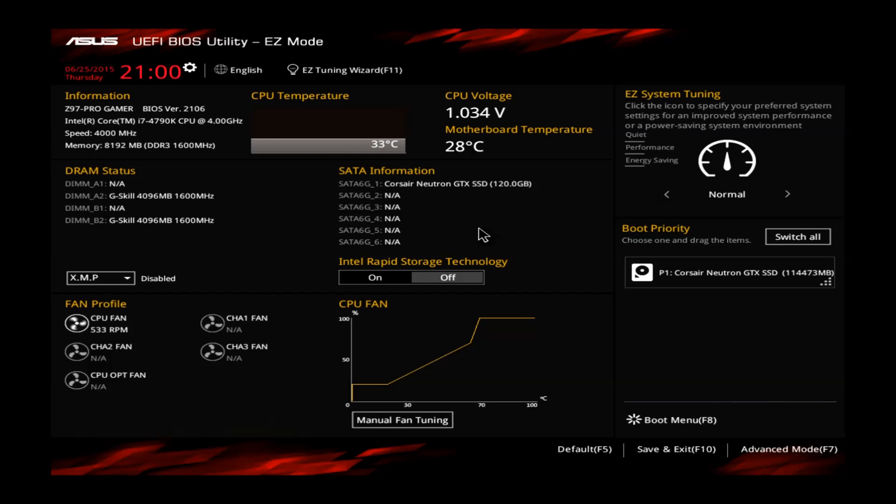
mouse_move(641, 149)
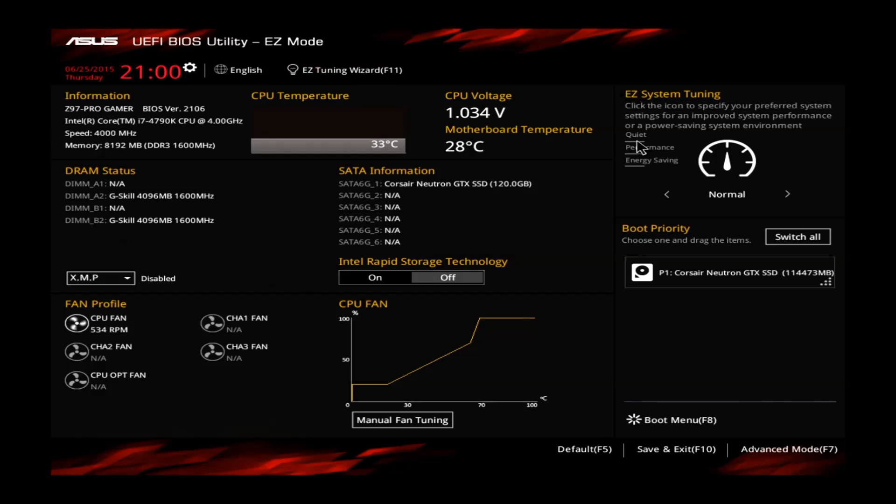
mouse_move(275, 262)
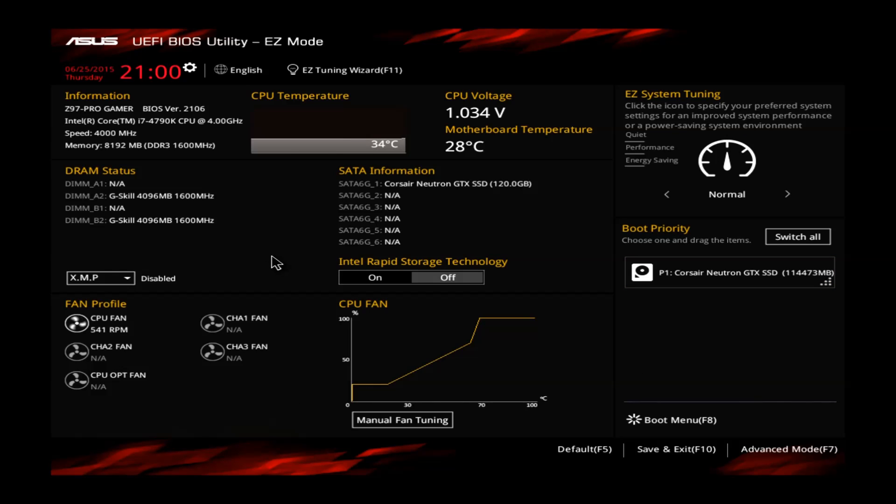
mouse_move(186, 174)
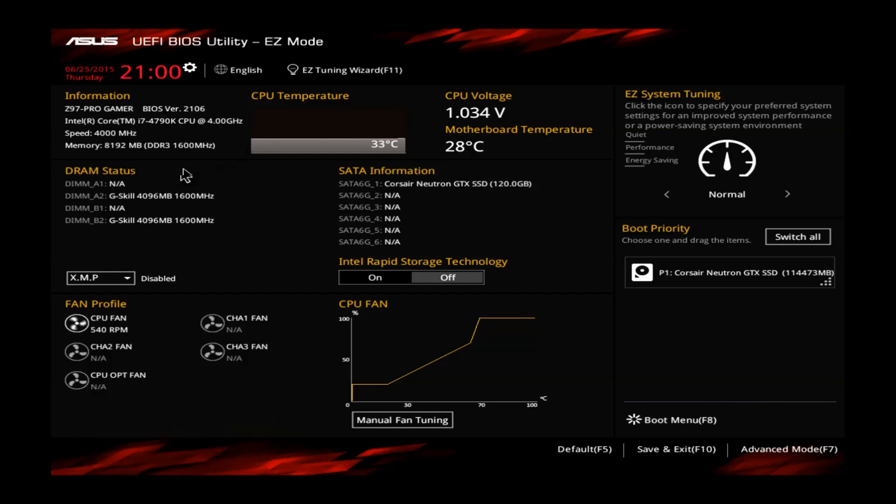
mouse_move(157, 132)
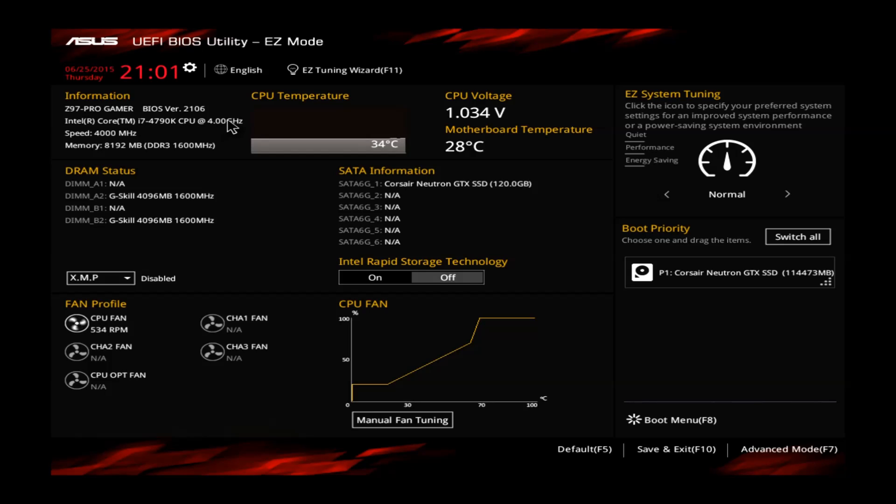
mouse_move(100, 184)
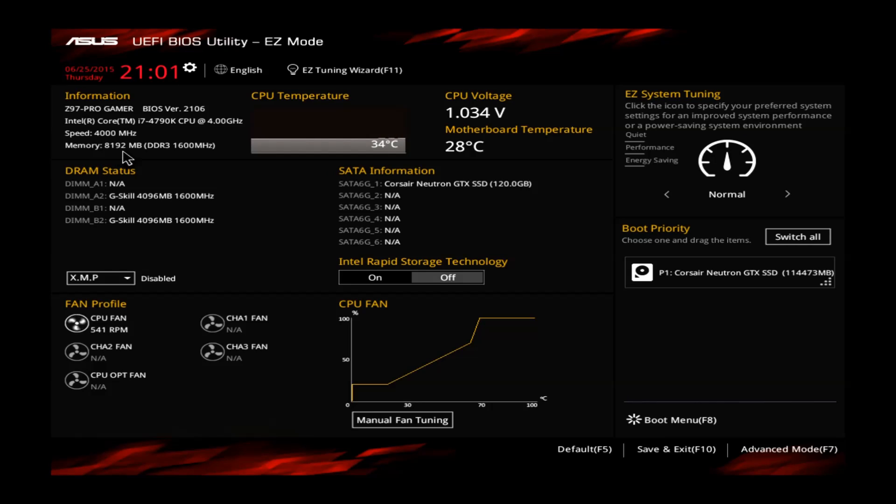
mouse_move(184, 113)
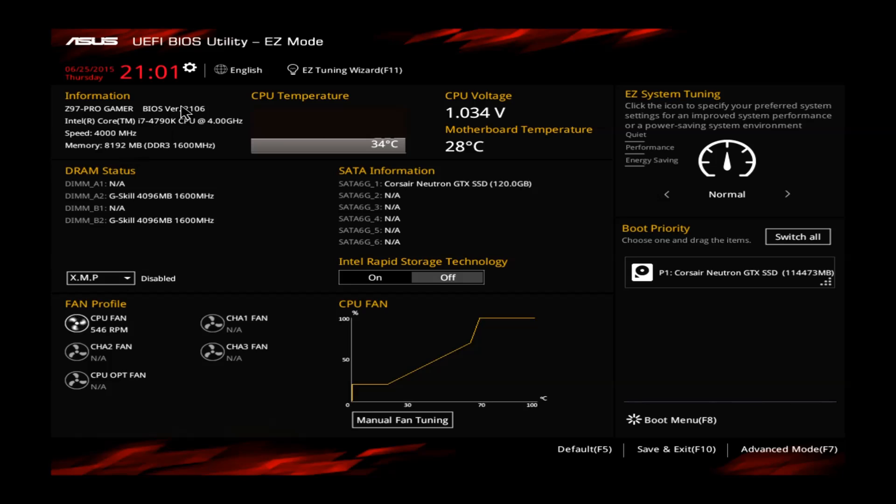
mouse_move(208, 118)
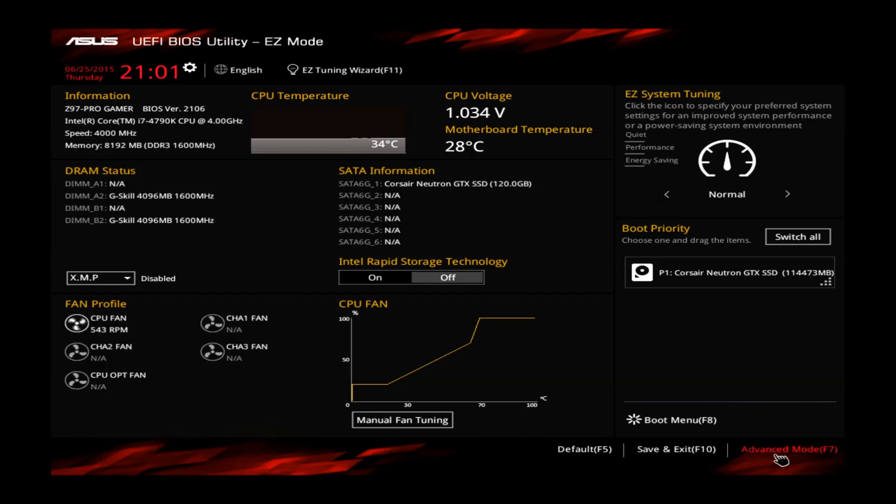
Step: Switch to Advanced Mode (F7) and bring up the Ai Tweaker page
left_click(787, 449)
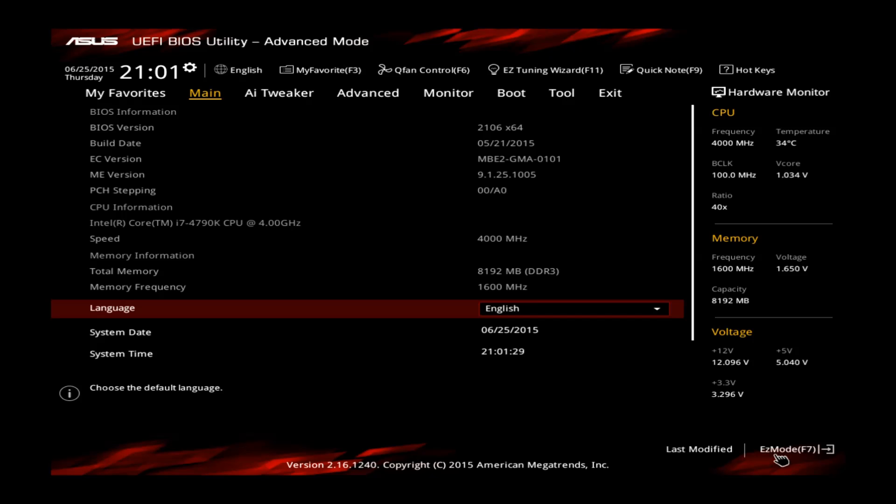
left_click(279, 92)
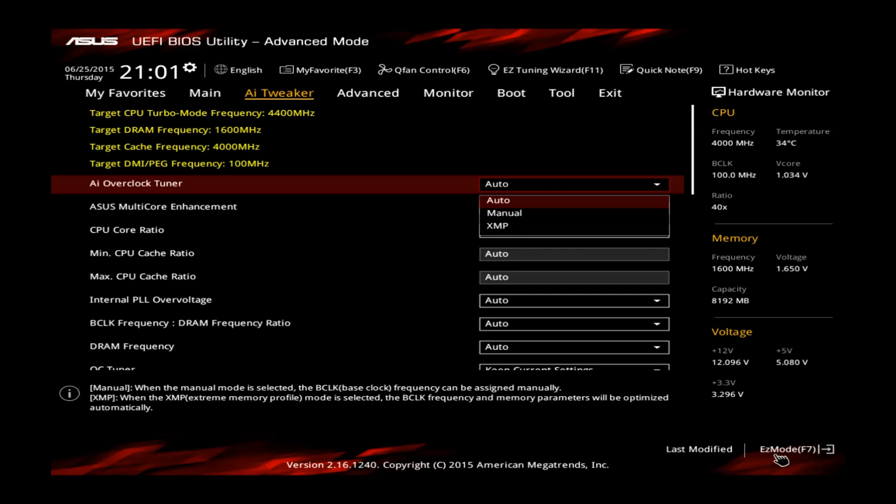
mouse_move(504, 212)
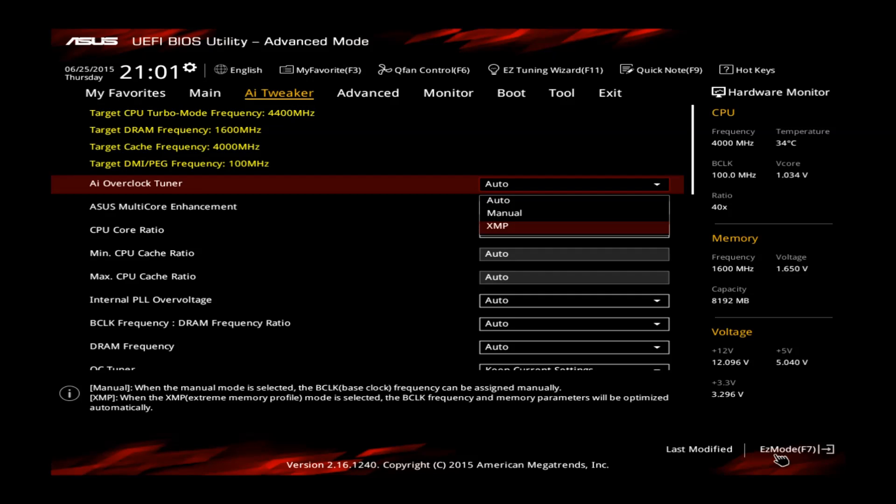
Step: Choose XMP in the Ai Overclock Tuner for a 2400MHz DRAM target
left_click(496, 226)
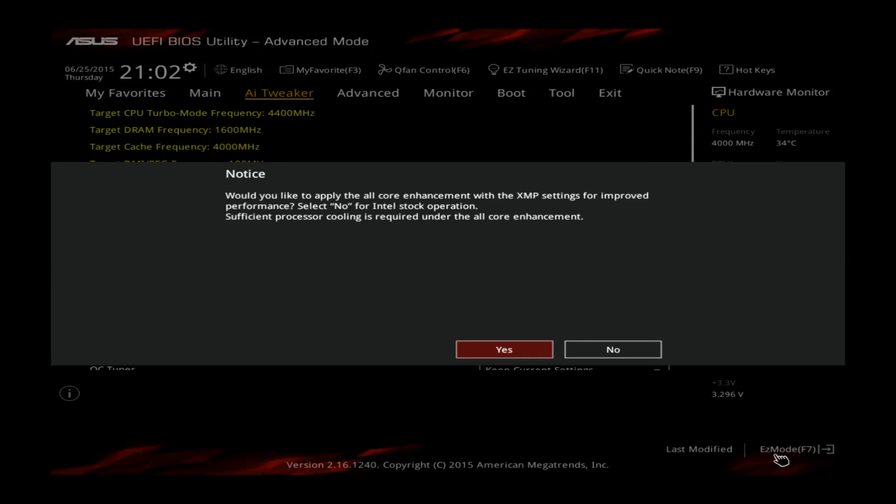
mouse_move(632, 375)
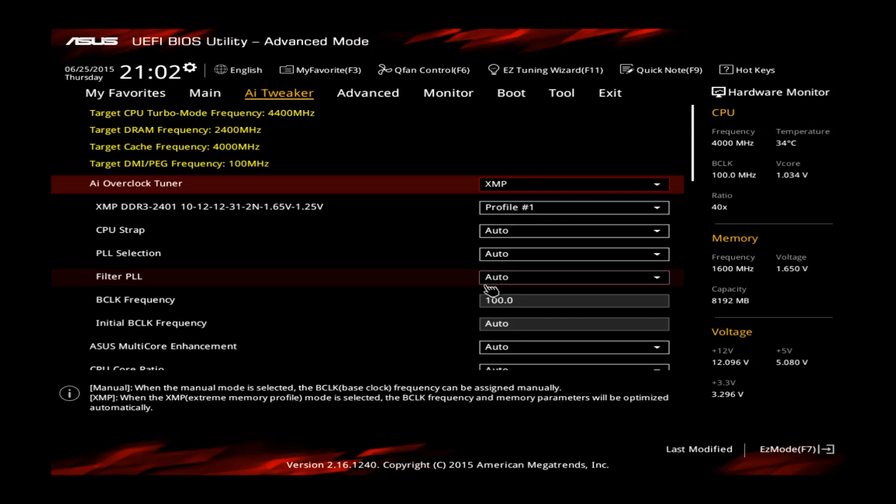
mouse_move(166, 215)
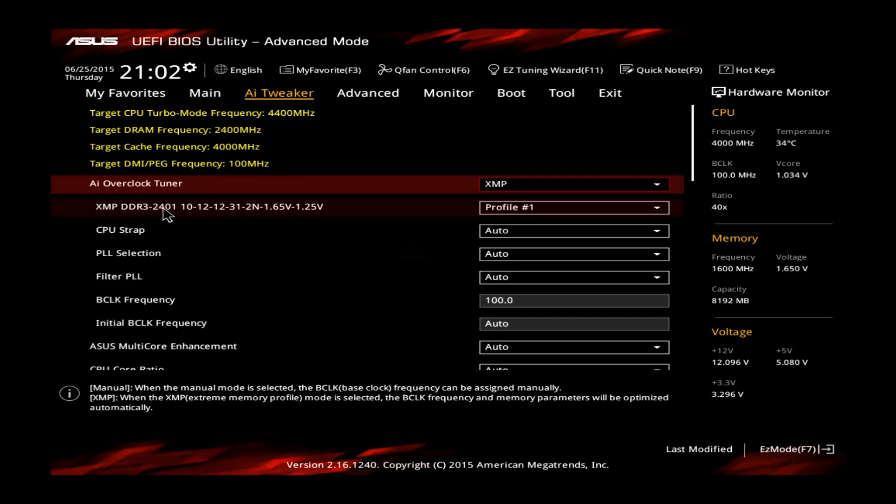
mouse_move(197, 207)
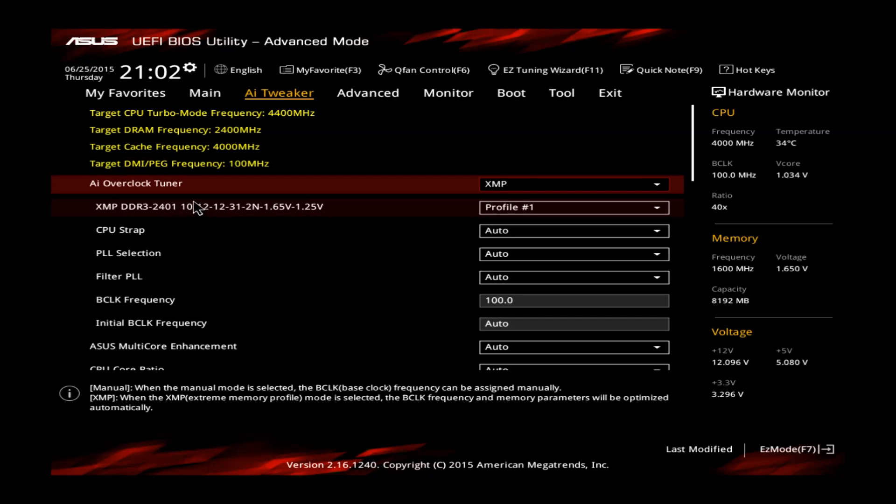
mouse_move(180, 222)
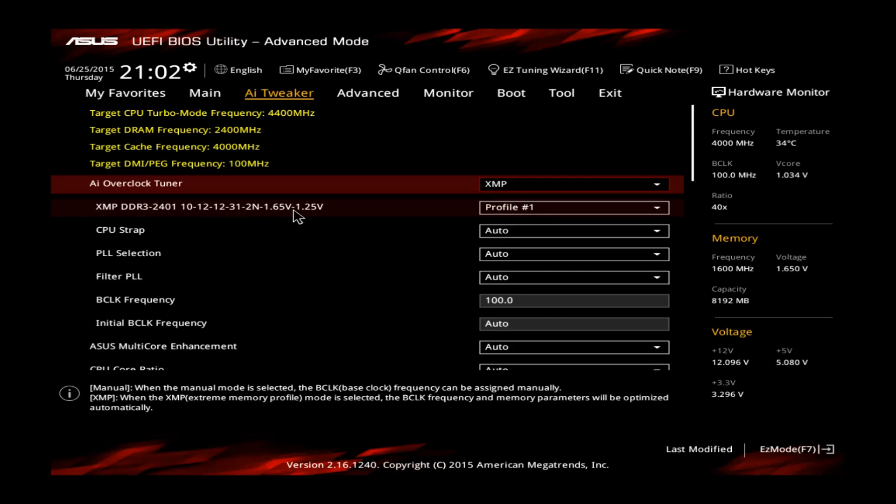
mouse_move(323, 228)
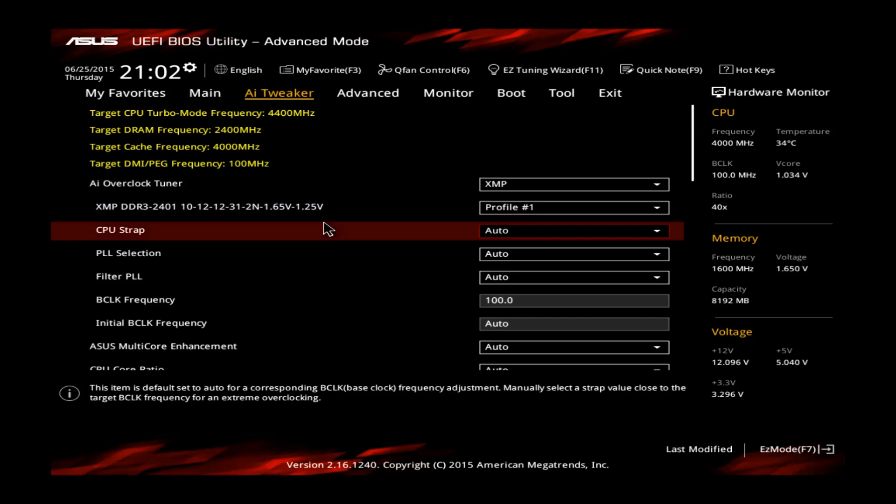
Step: Set CPU Core Ratio to Sync All Cores with a 1-Core Ratio Limit of 45 for 4500MHz
scroll("down", 3)
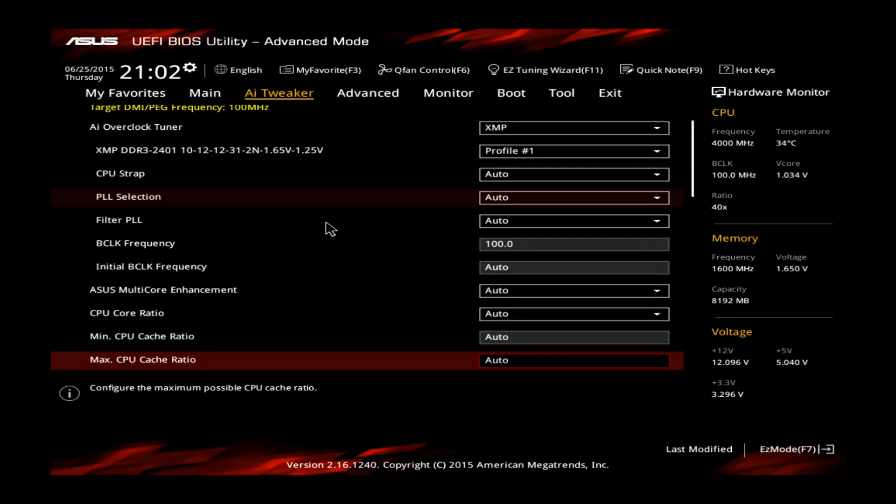
left_click(126, 312)
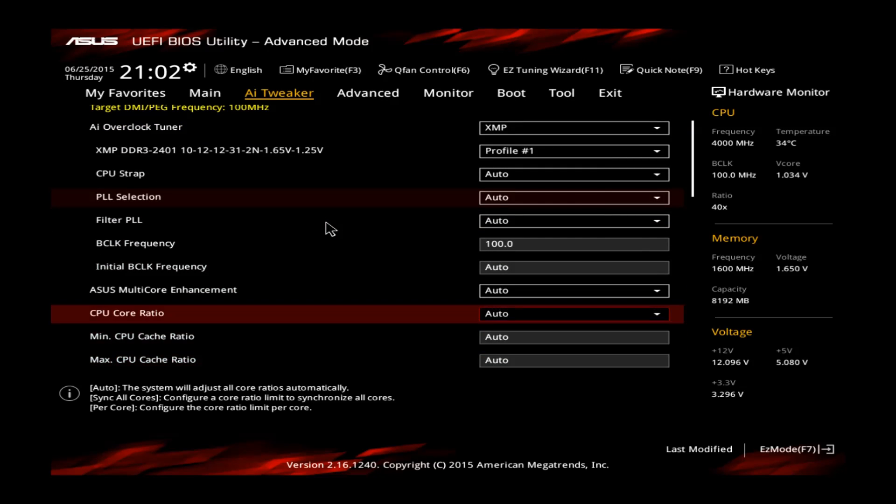
left_click(572, 314)
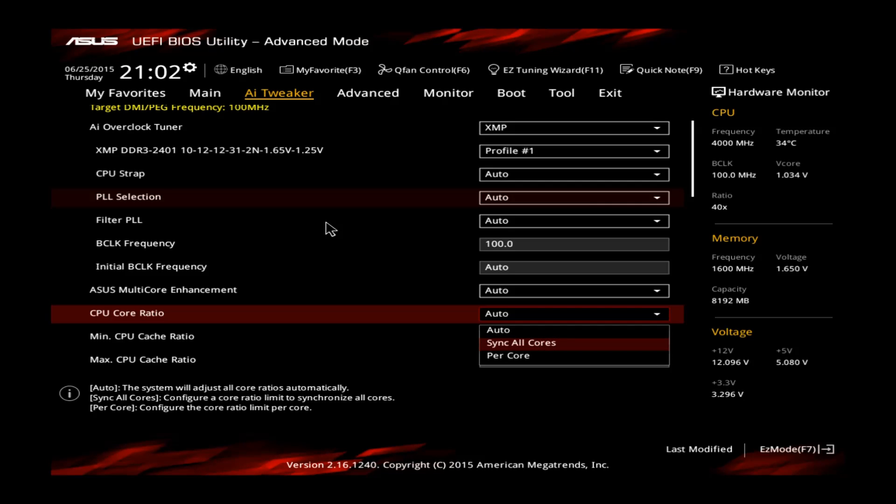
left_click(519, 343)
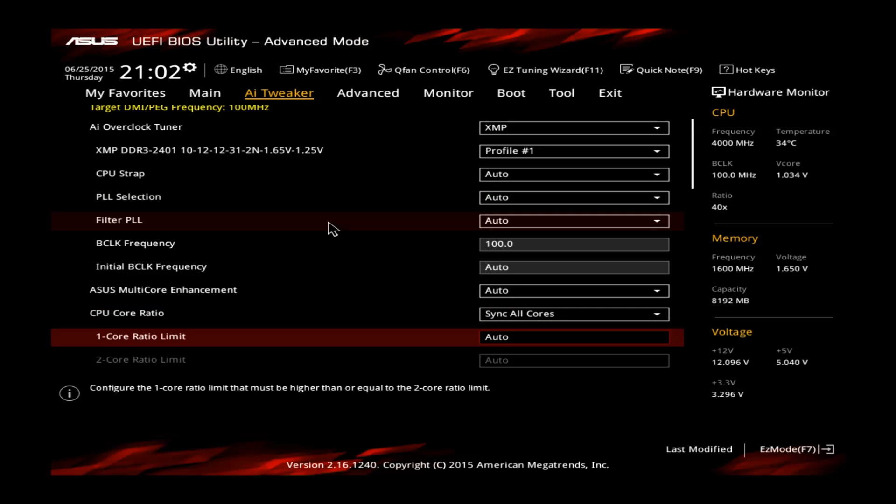
type("456")
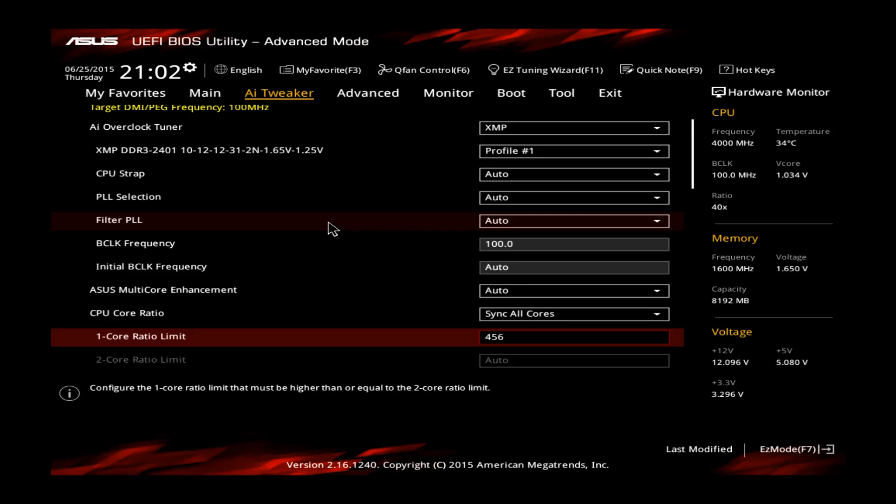
key("Backspace")
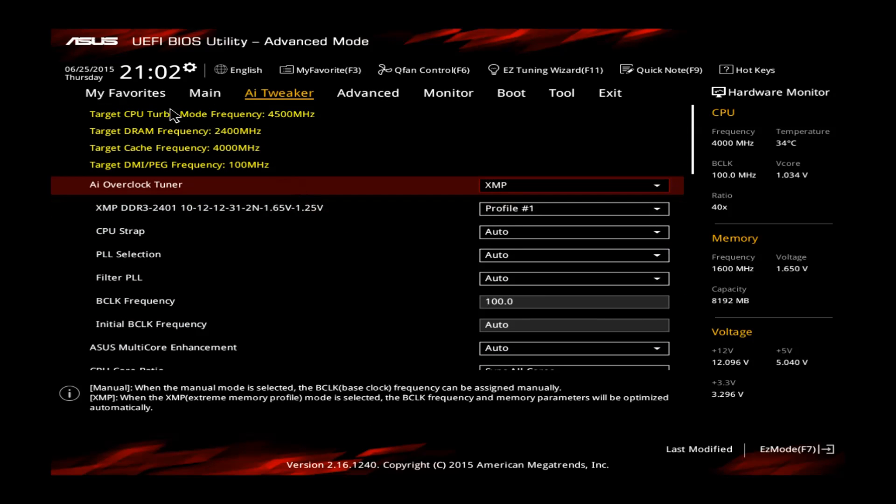
mouse_move(277, 127)
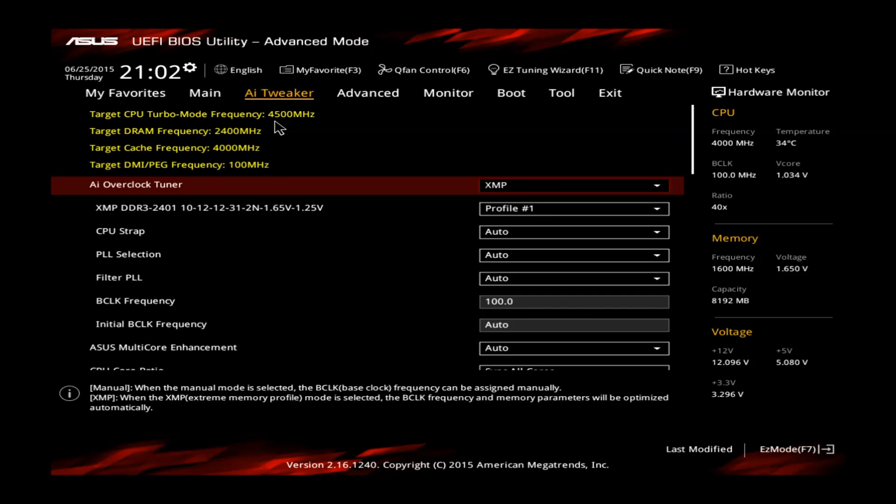
mouse_move(358, 167)
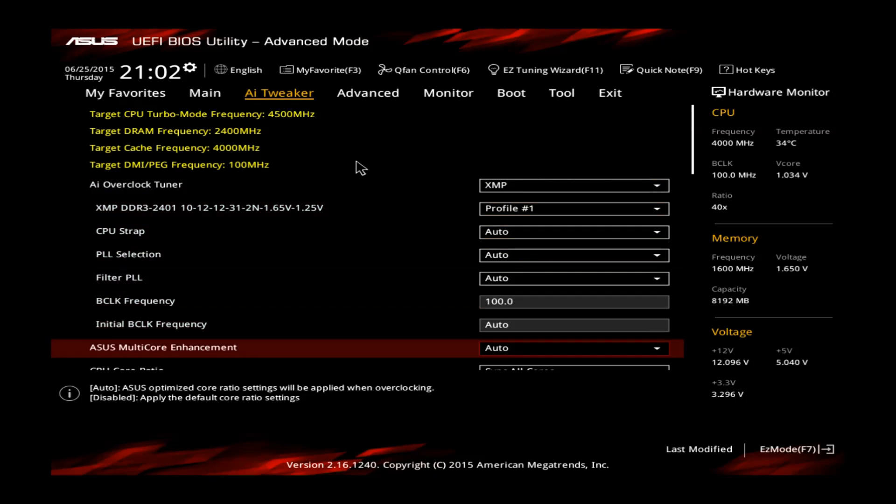
Step: Set Min. and Max. CPU Cache Ratio both to 40
scroll("down", 3)
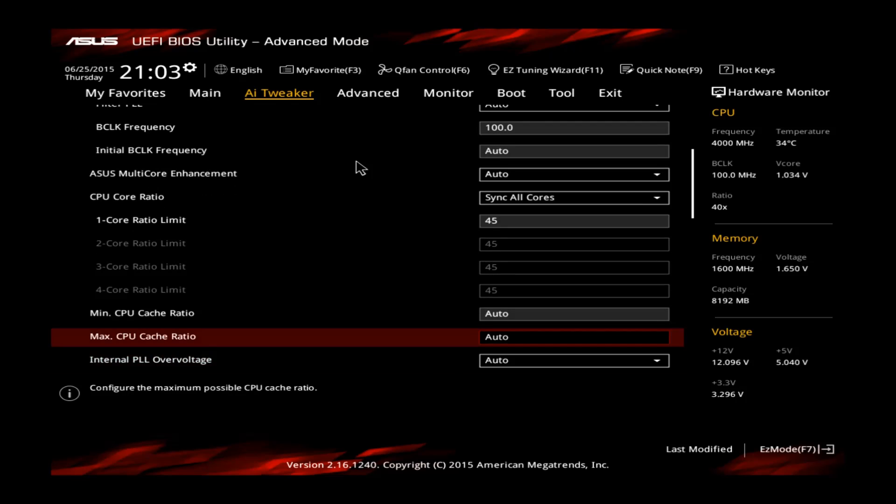
key("up")
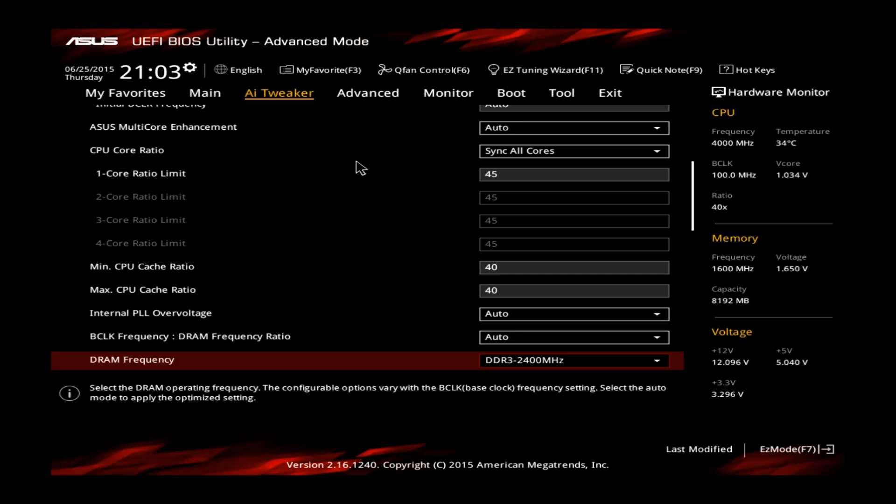
Step: Put CPU Core Voltage in Manual Mode with a 1.250 V override
scroll("down", 3)
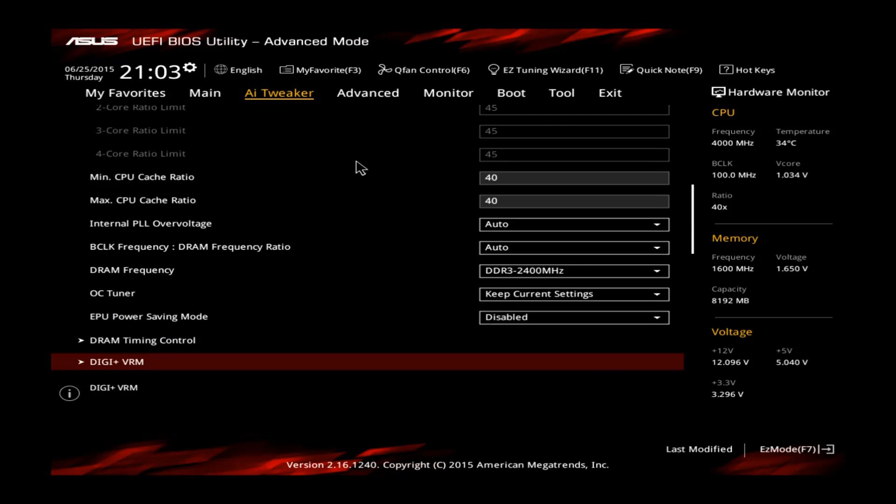
scroll("down", 3)
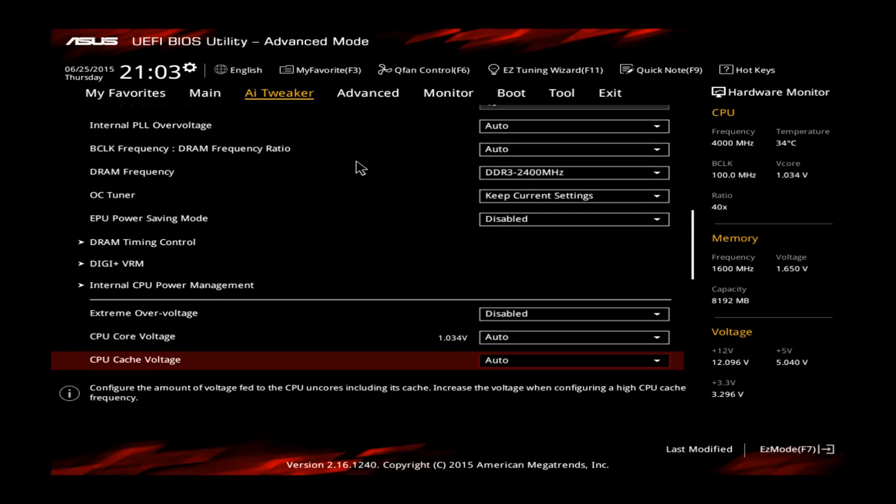
scroll("down", 3)
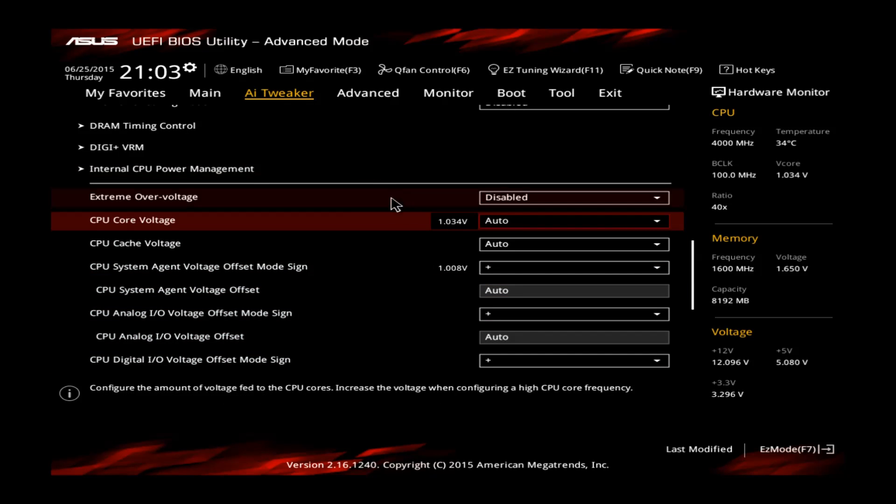
mouse_move(457, 231)
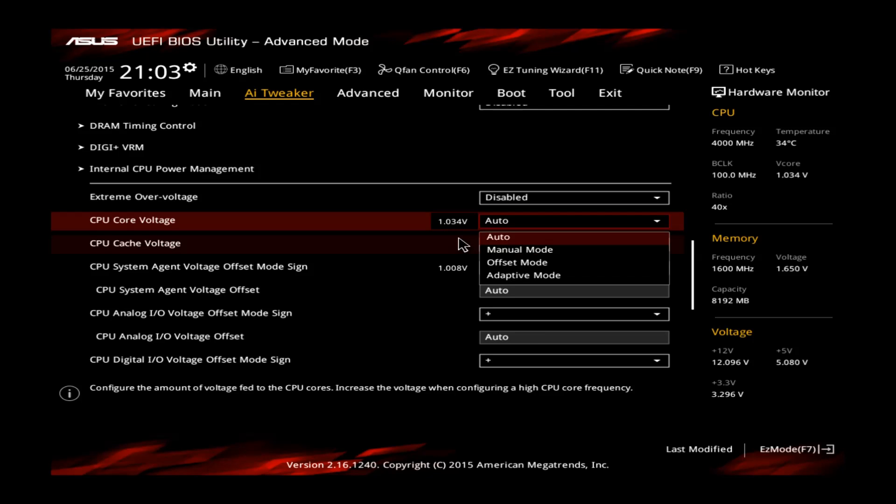
left_click(519, 249)
type("1")
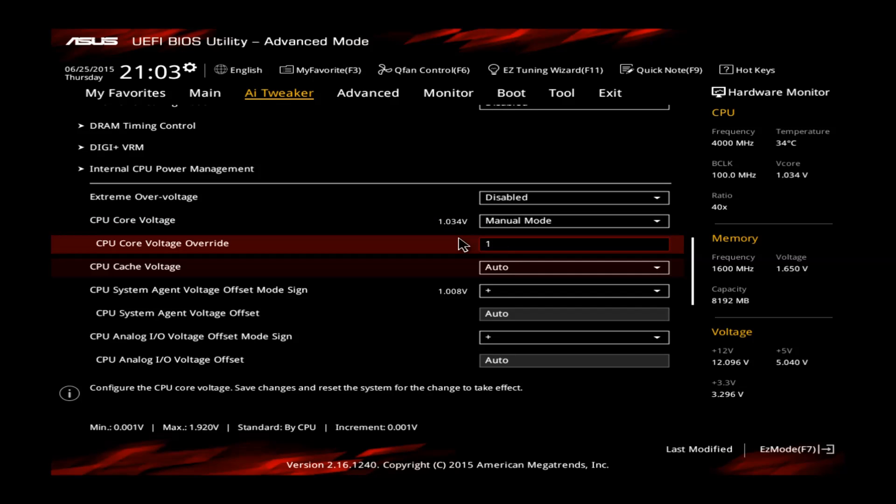
type(".250")
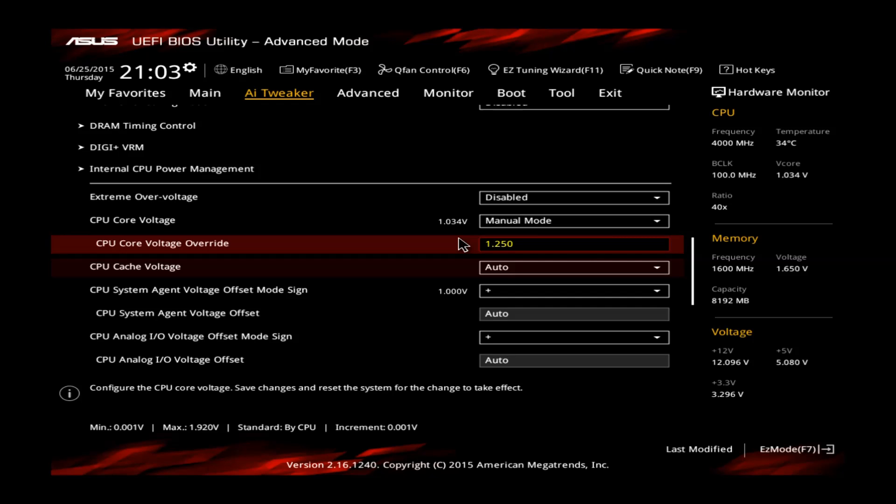
key("Down")
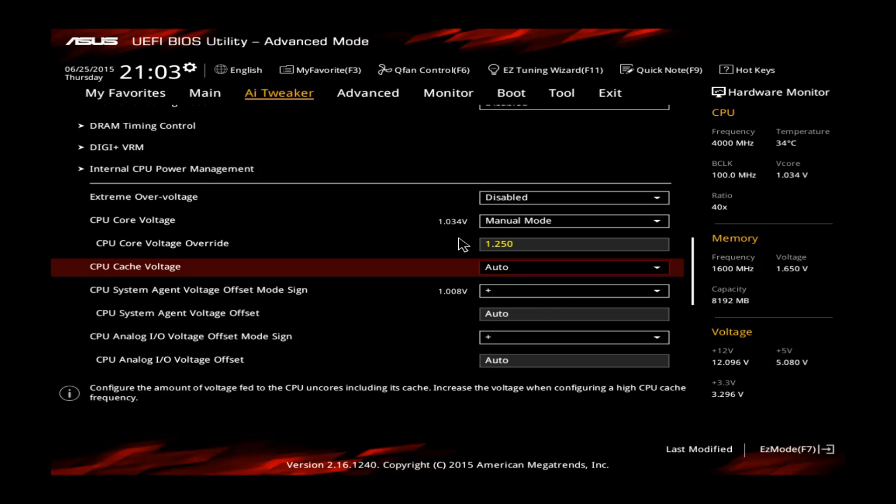
Step: Put CPU Cache Voltage in Manual Mode with a 1.150 V override
left_click(571, 267)
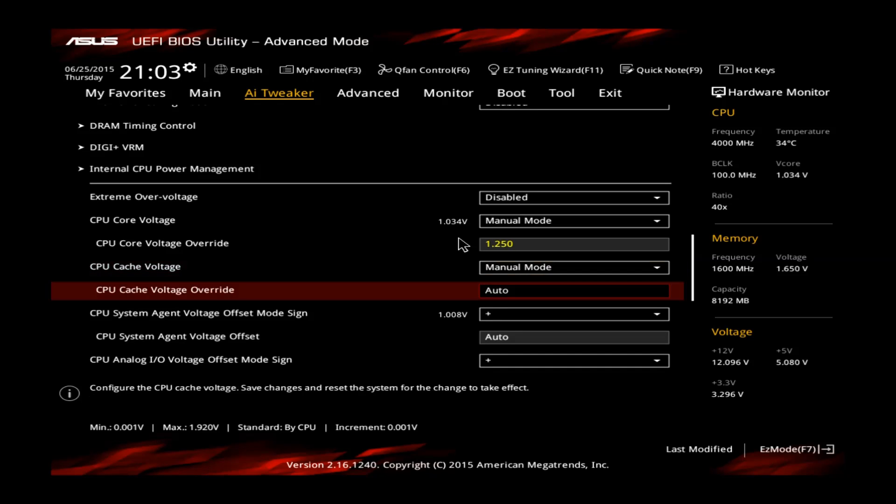
type("1.")
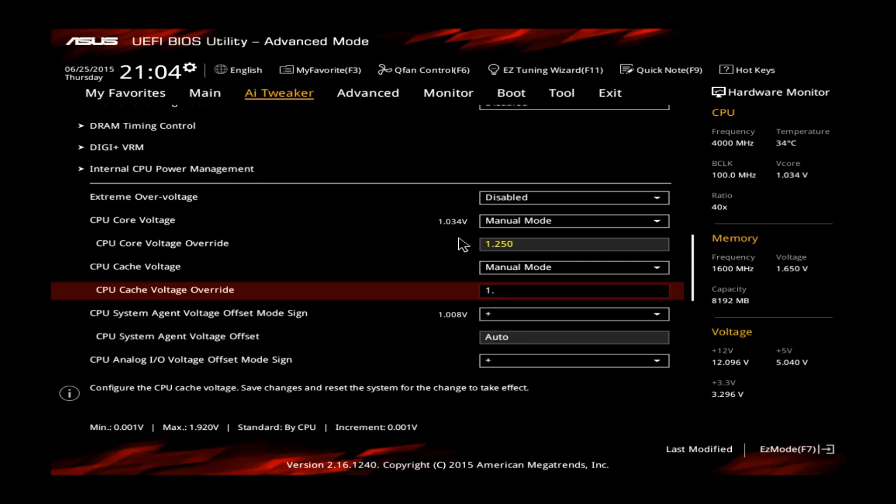
type("150")
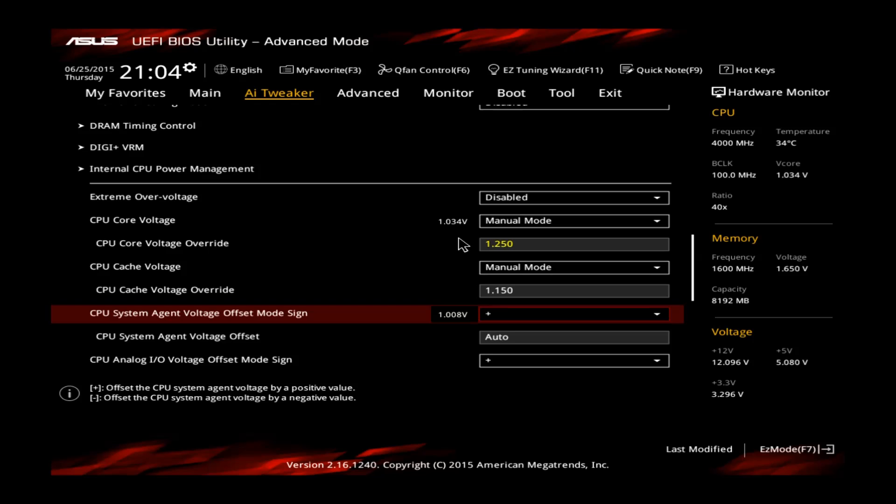
scroll("down", 3)
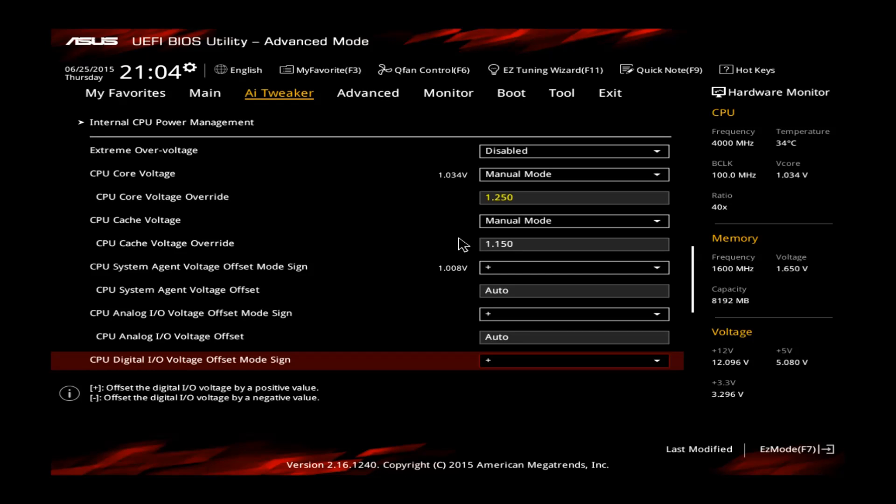
Step: Review CPU Power Management Configuration under Advanced, then move to the Tool page
left_click(368, 92)
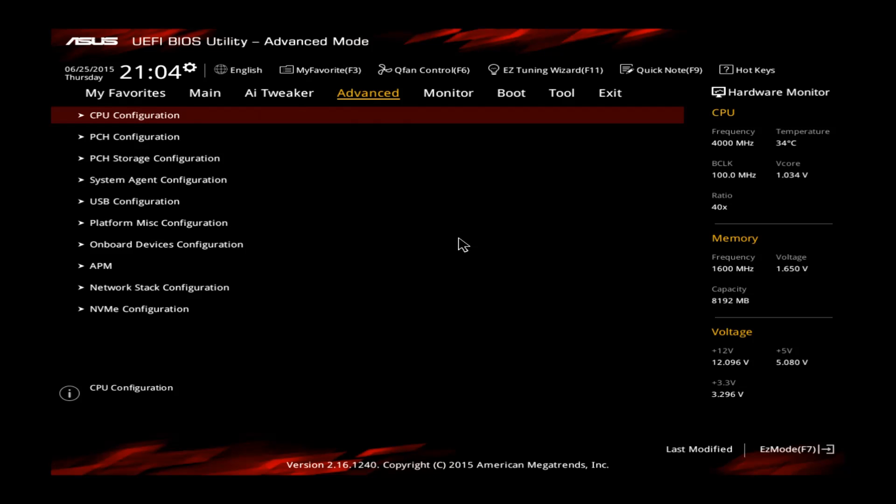
left_click(134, 115)
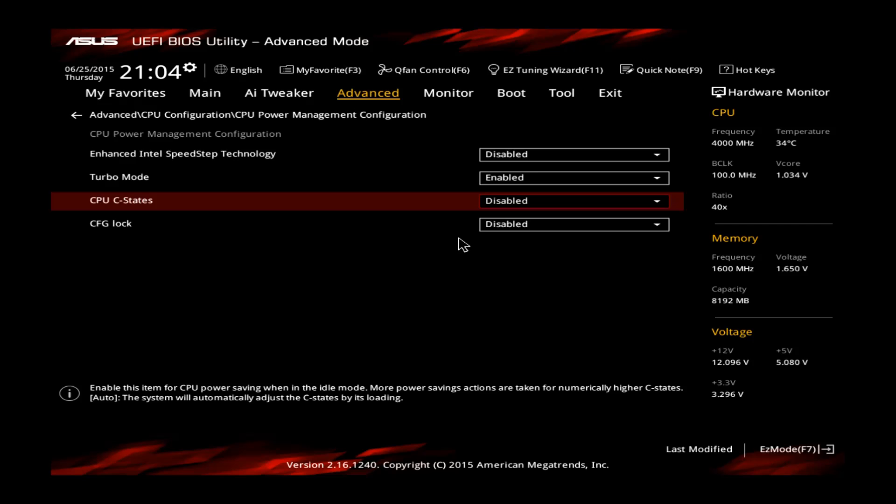
left_click(560, 92)
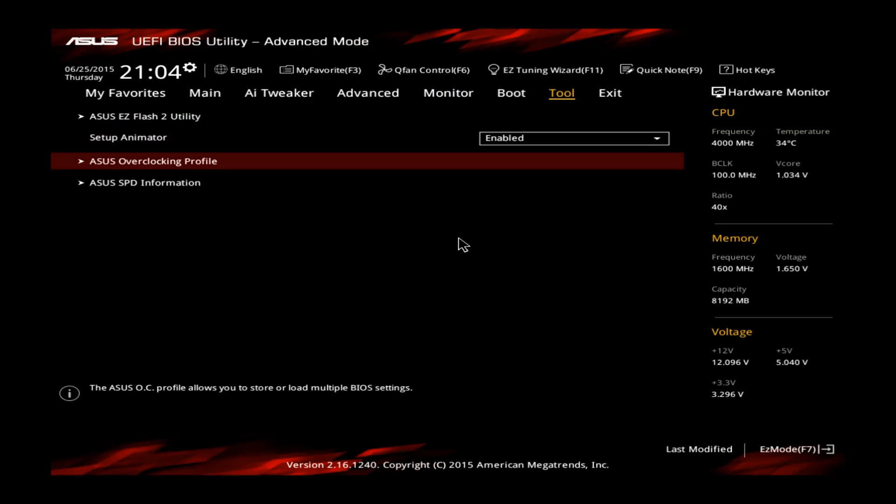
Step: Save the settings as ASUS Overclocking Profile 1 named 4500, then save and reset with F10
left_click(152, 160)
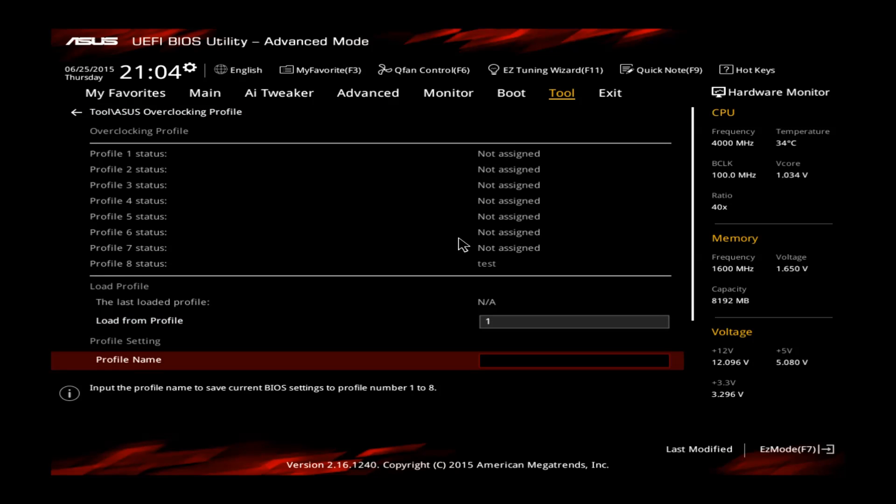
type("4500")
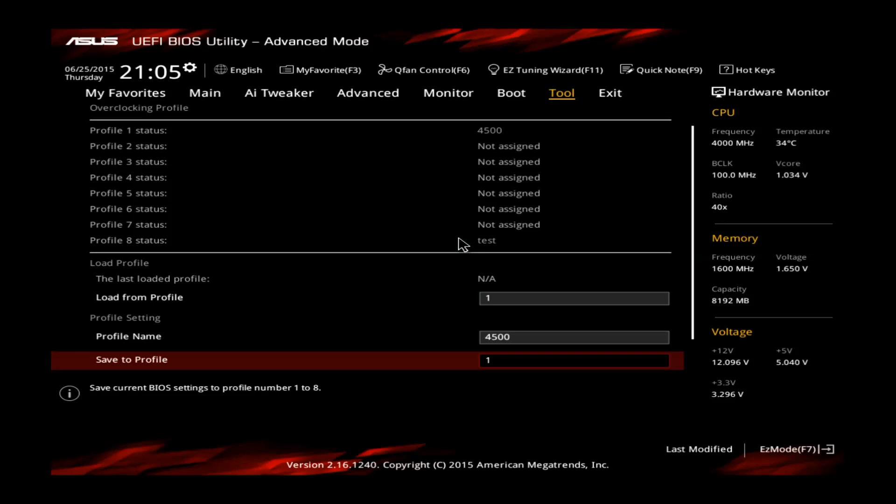
mouse_move(478, 149)
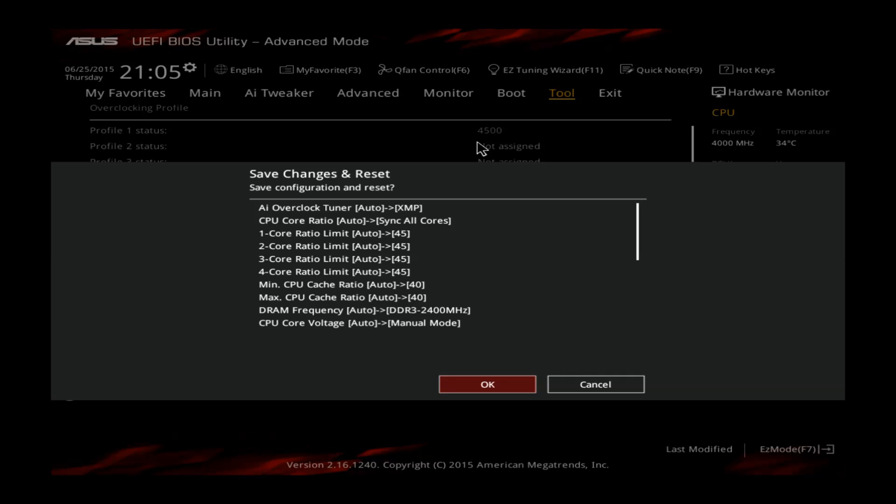
left_click(487, 383)
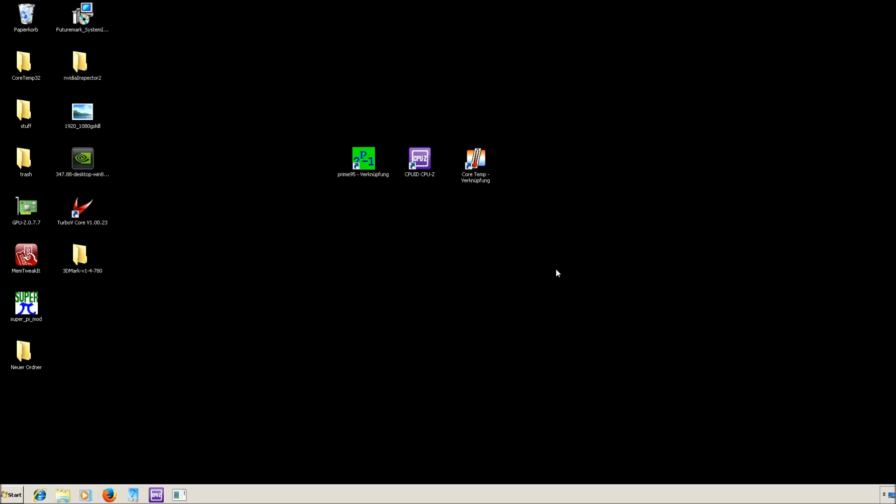
mouse_move(505, 234)
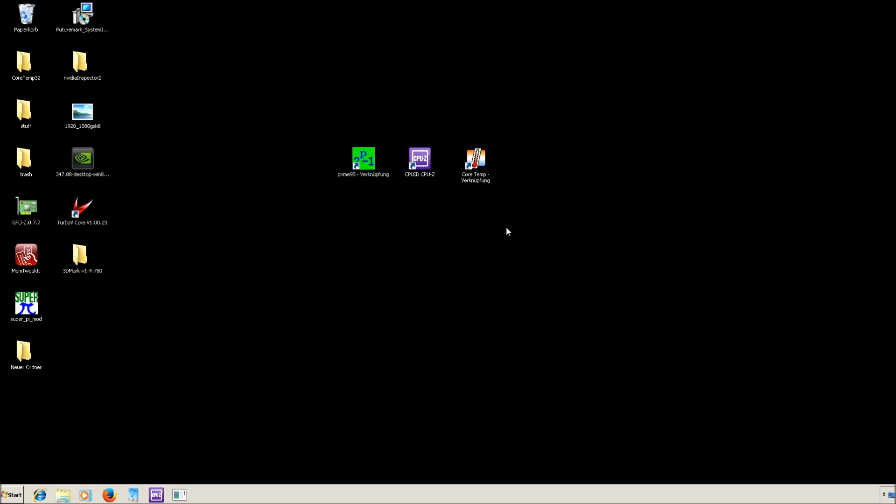
mouse_move(347, 181)
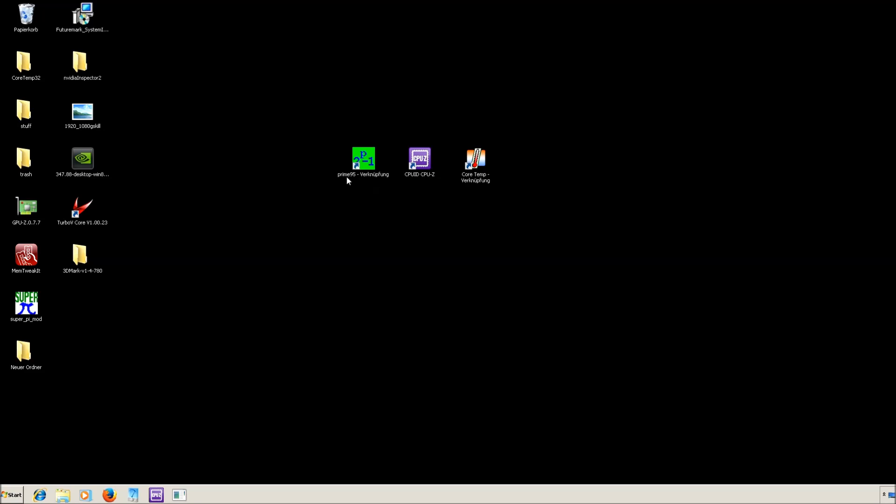
mouse_move(421, 180)
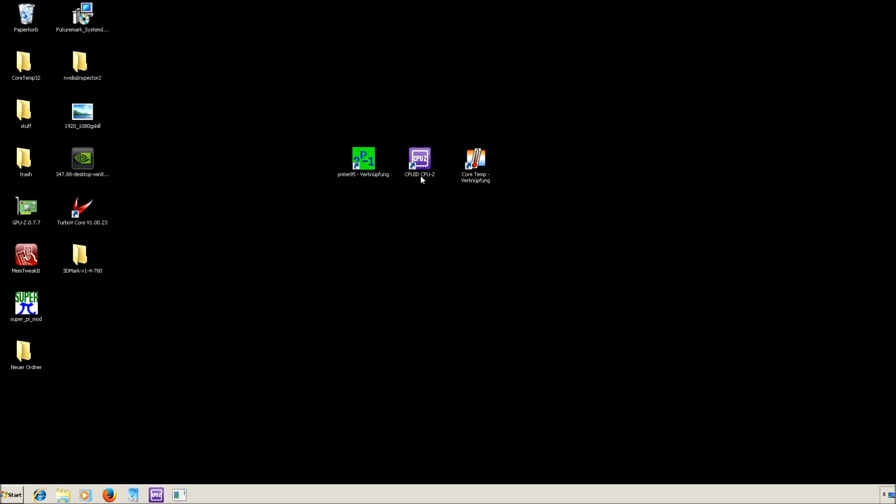
mouse_move(476, 177)
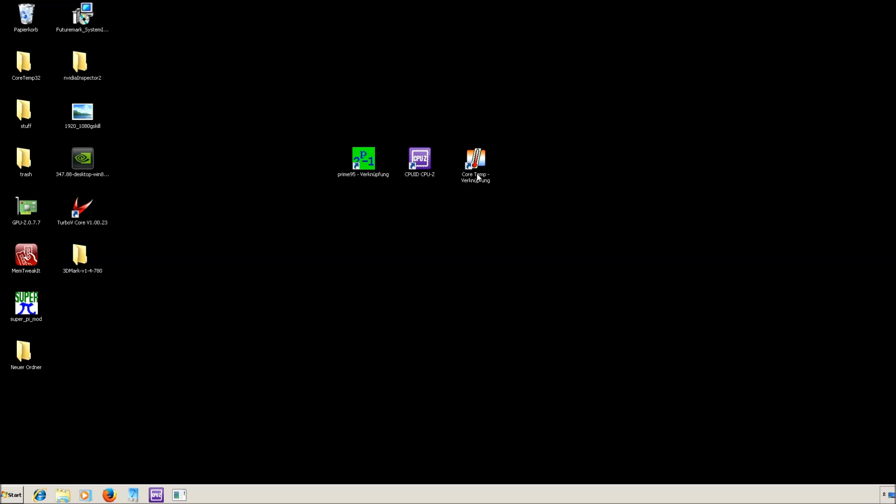
Step: Launch Core Temp to confirm about 4500MHz and 1.2493 V VID after reboot
double_click(474, 159)
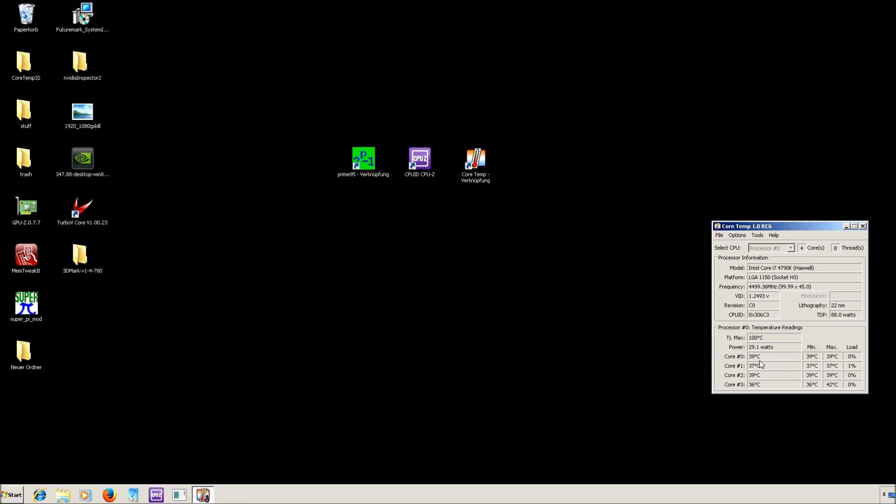
mouse_move(492, 251)
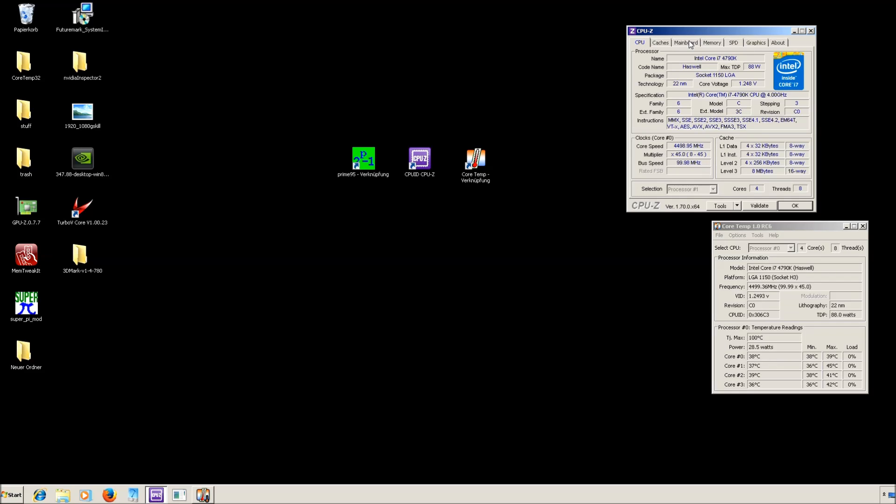
Step: Check the Mainboard and Memory details in CPU-Z: Z97-PRO GAMER, 8 GB dual-channel DDR3
left_click(685, 42)
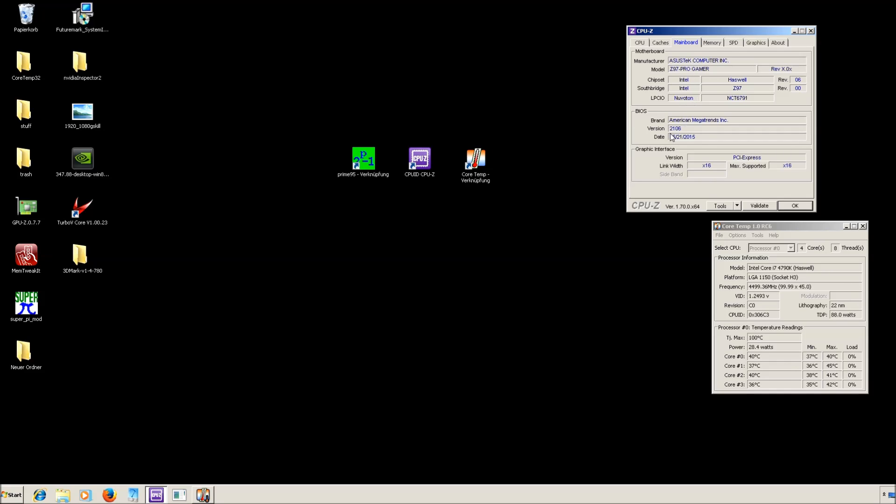
left_click(711, 42)
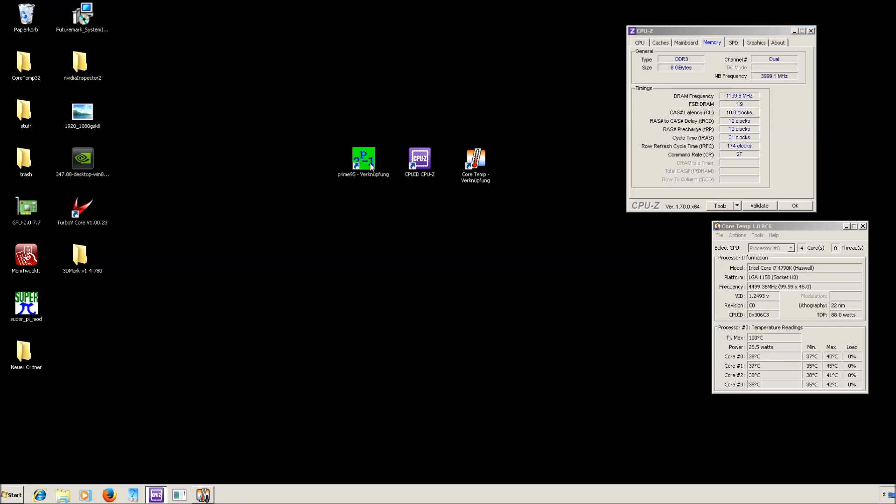
Step: Launch Prime95 and set a Custom torture test with 8 threads, 1344K FFTs run in-place
double_click(362, 159)
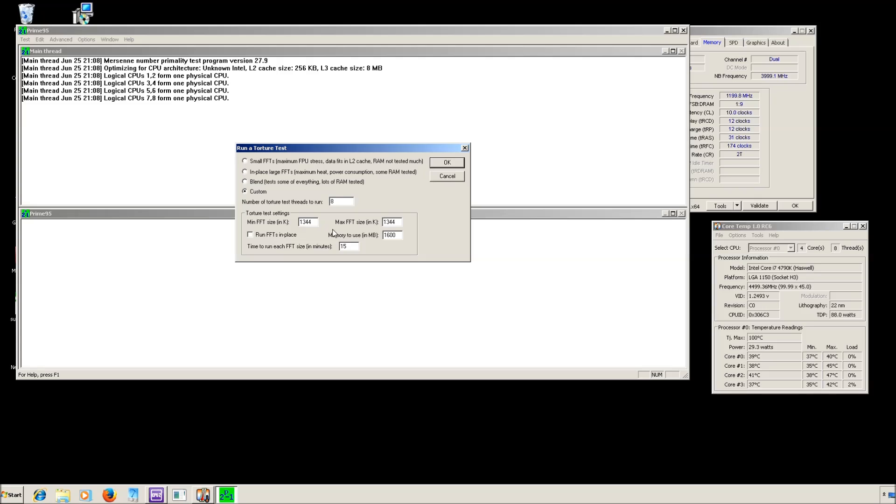
left_click(250, 234)
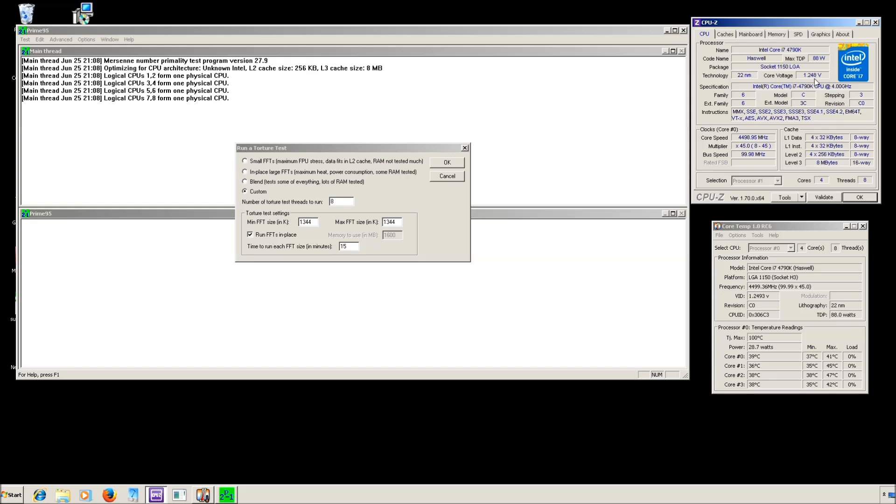
mouse_move(552, 168)
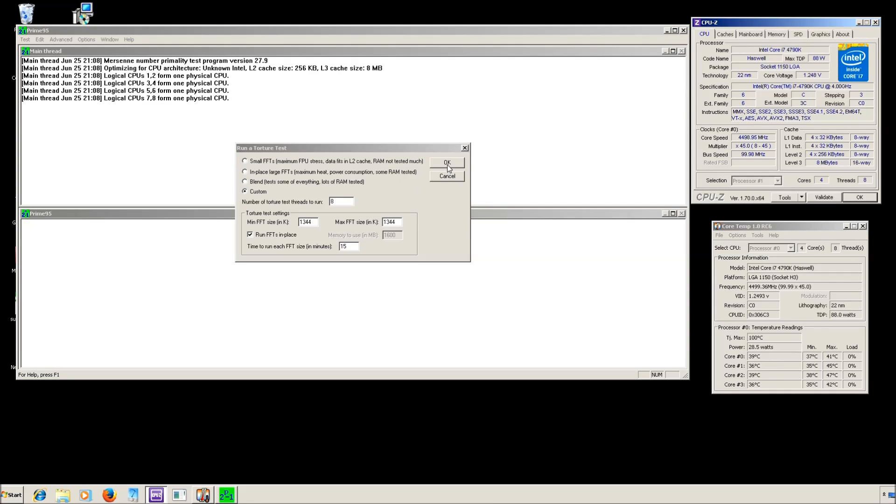
Step: Start the Prime95 torture test so all eight workers load the CPU at 100%
left_click(446, 162)
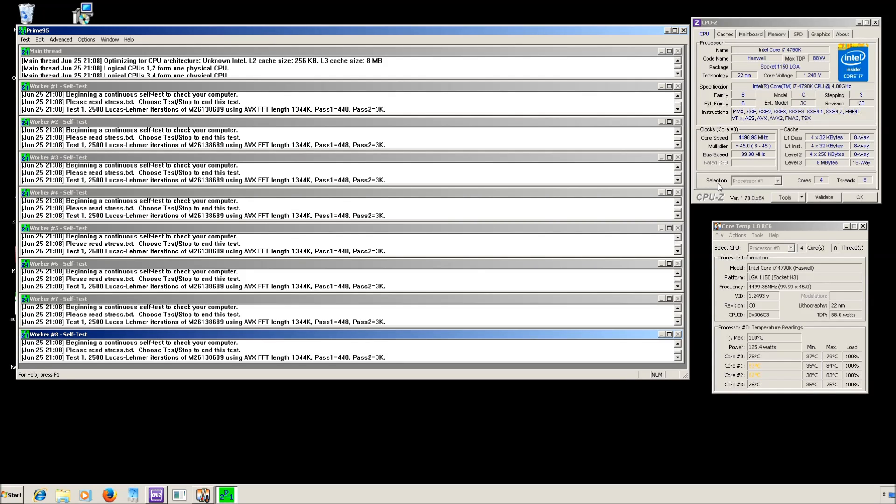
mouse_move(576, 210)
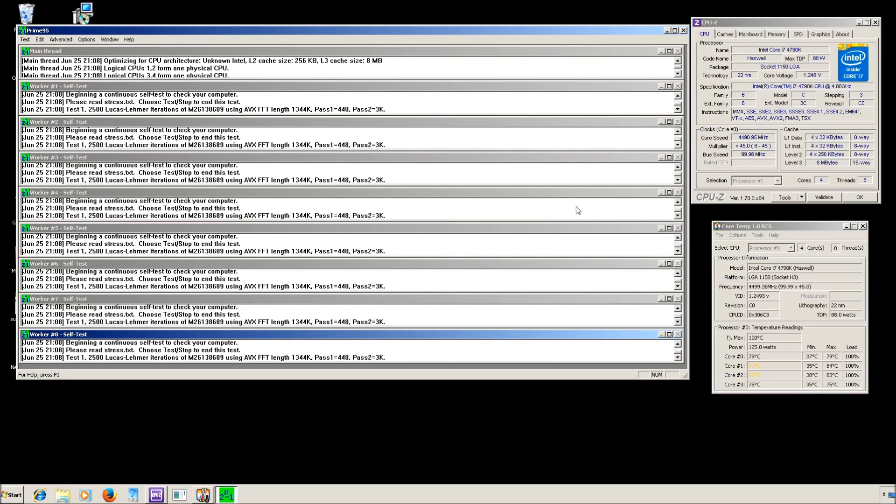
mouse_move(422, 212)
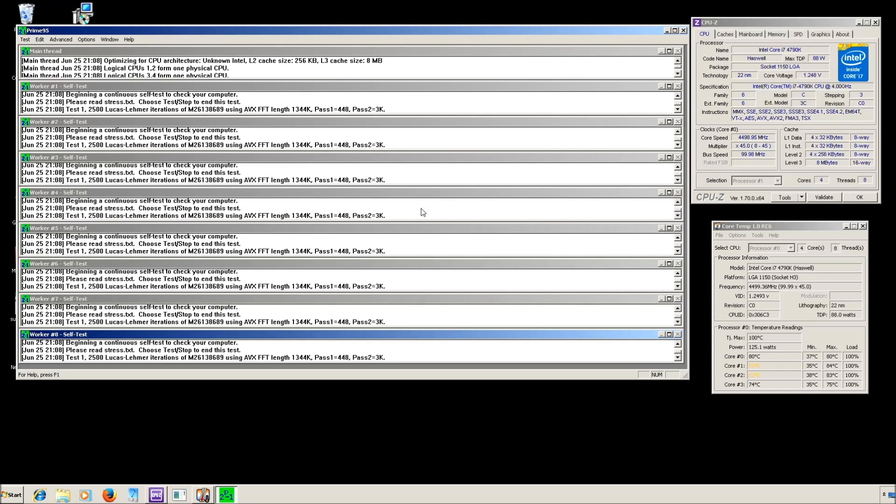